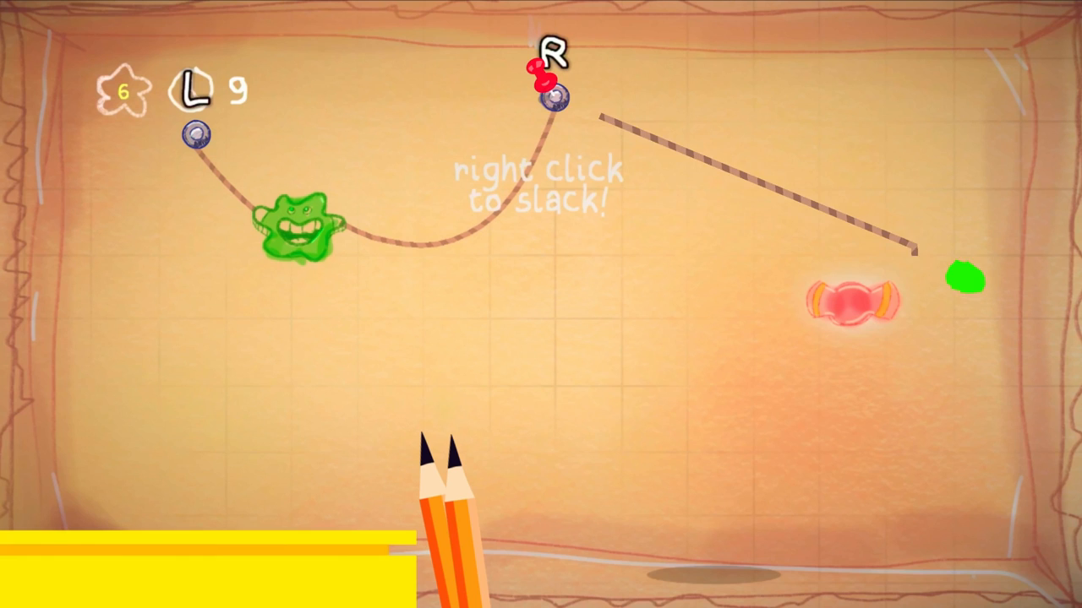
# Step: Slacken the right pin's rope to drop the player, then release it to swing toward the monster
pyautogui.rightClick(549, 81)
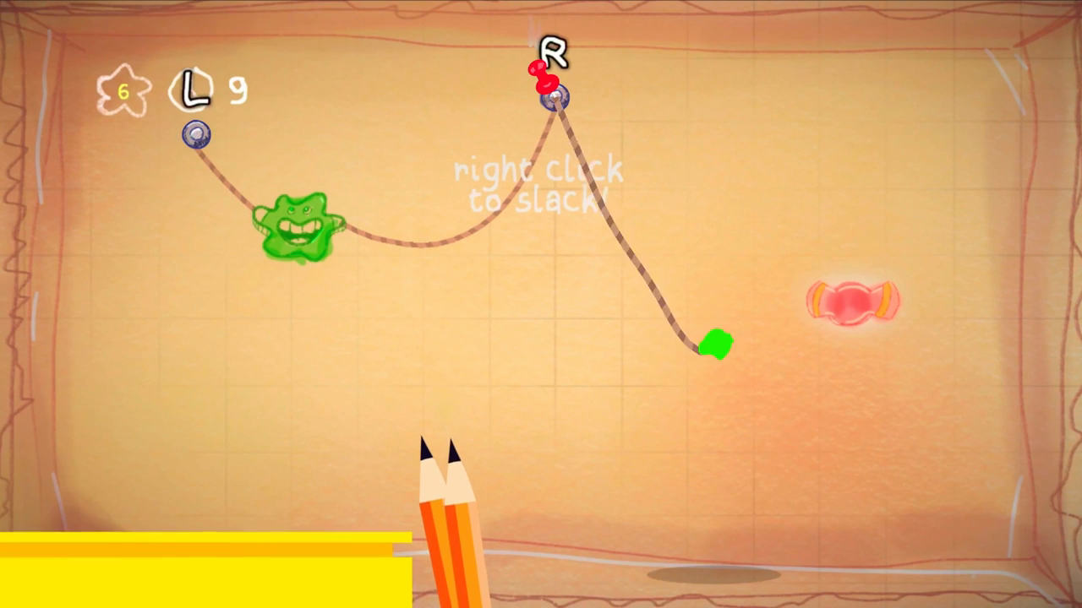
pyautogui.rightClick(555, 97)
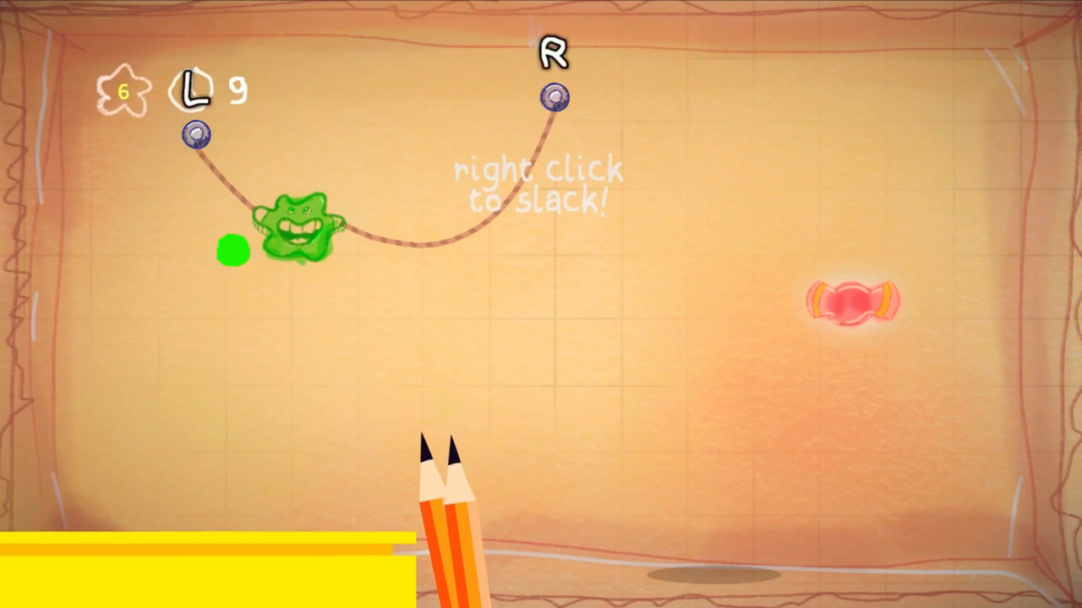